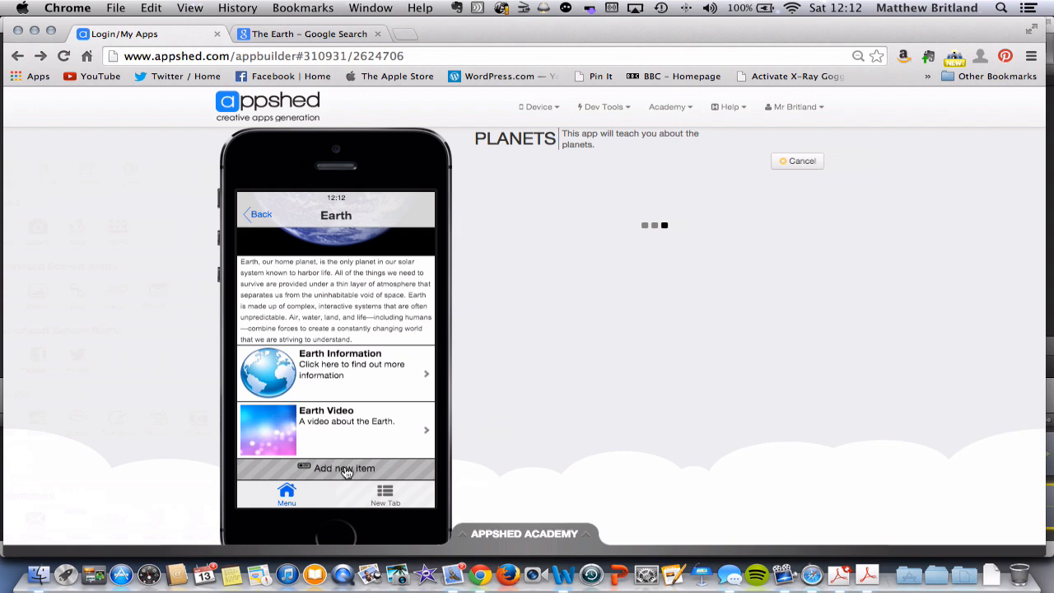
Title the new image link item 'Quiz' with the text 'Test your knowledge'
click(344, 469)
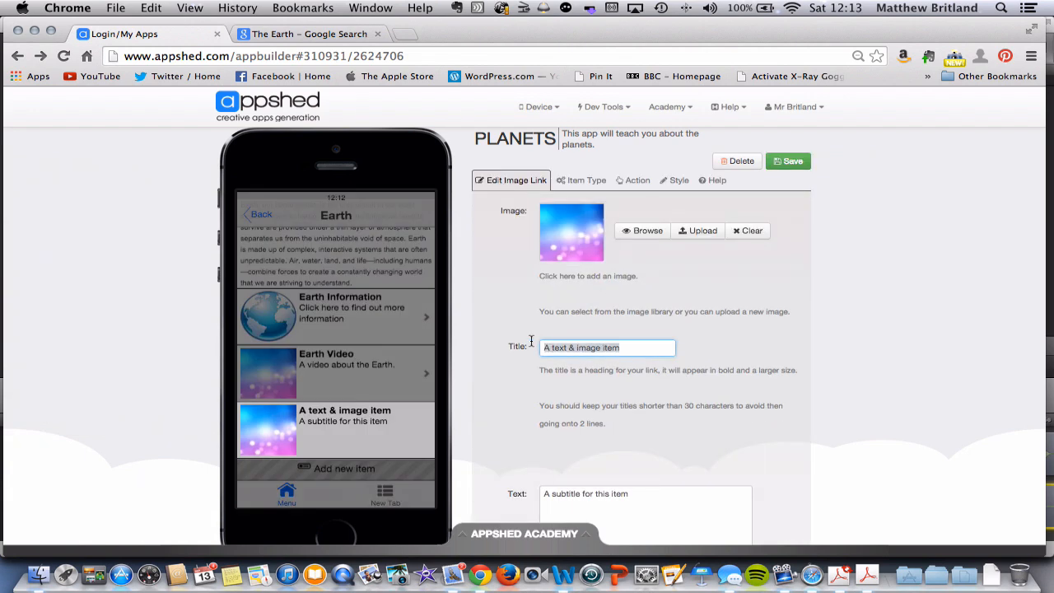
text(Quiz)
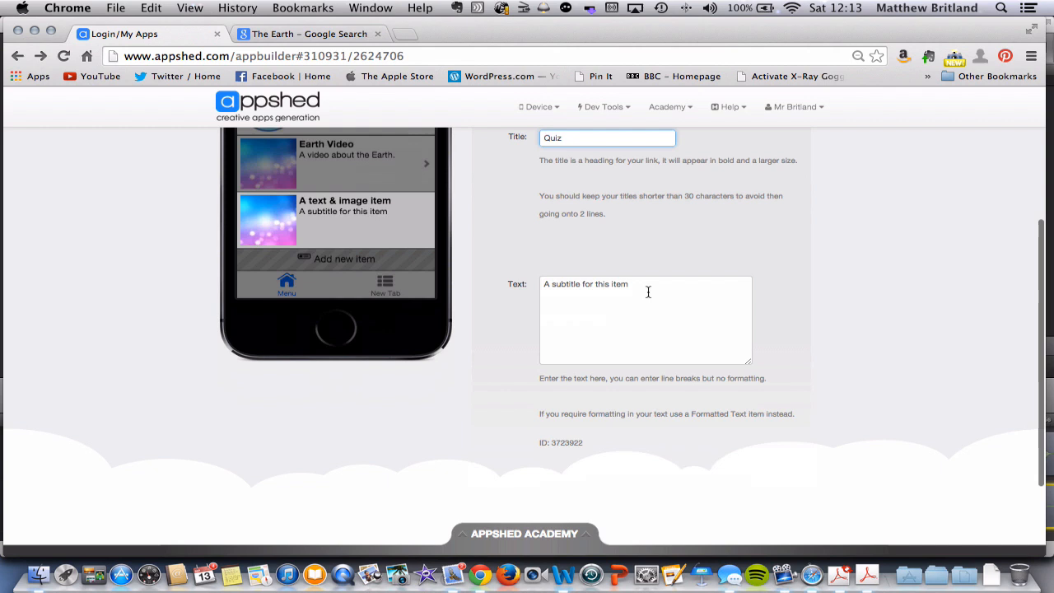
text(Test)
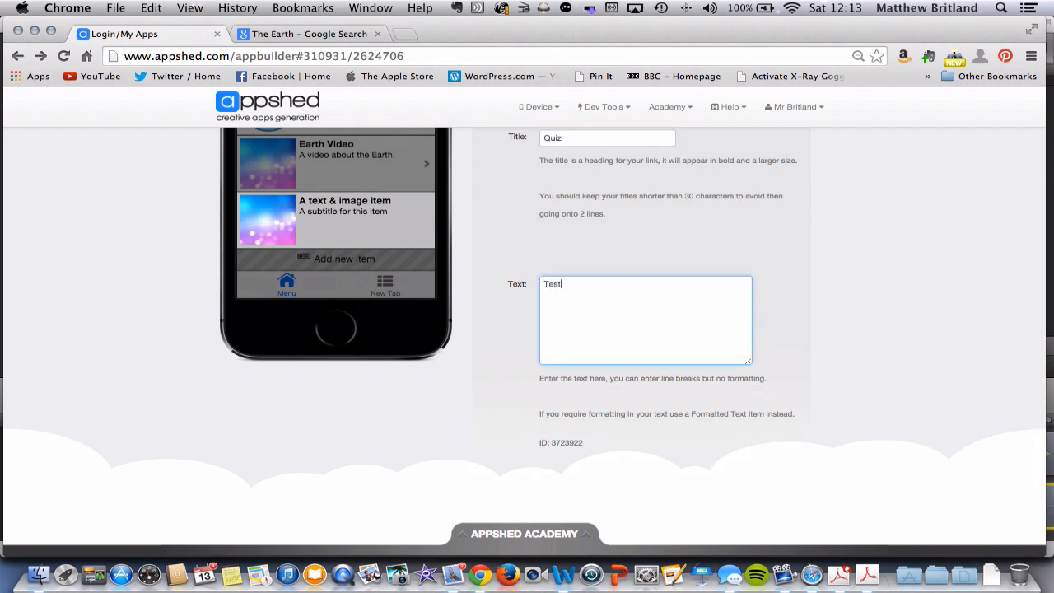
text(your knowledge)
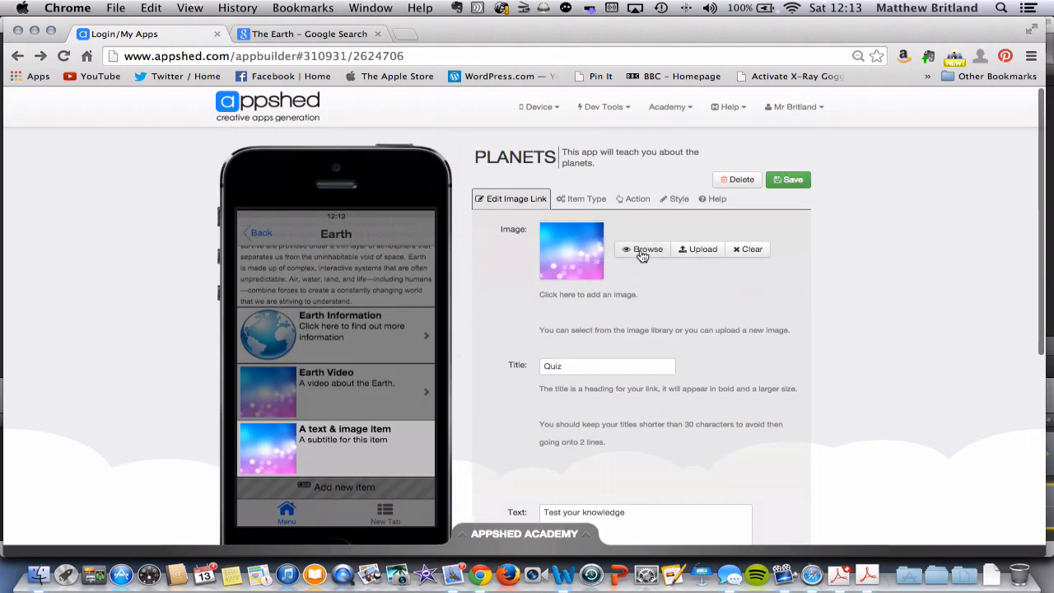
Replace the Quiz item's pink placeholder with the orange 'Q image.png' picture
click(648, 248)
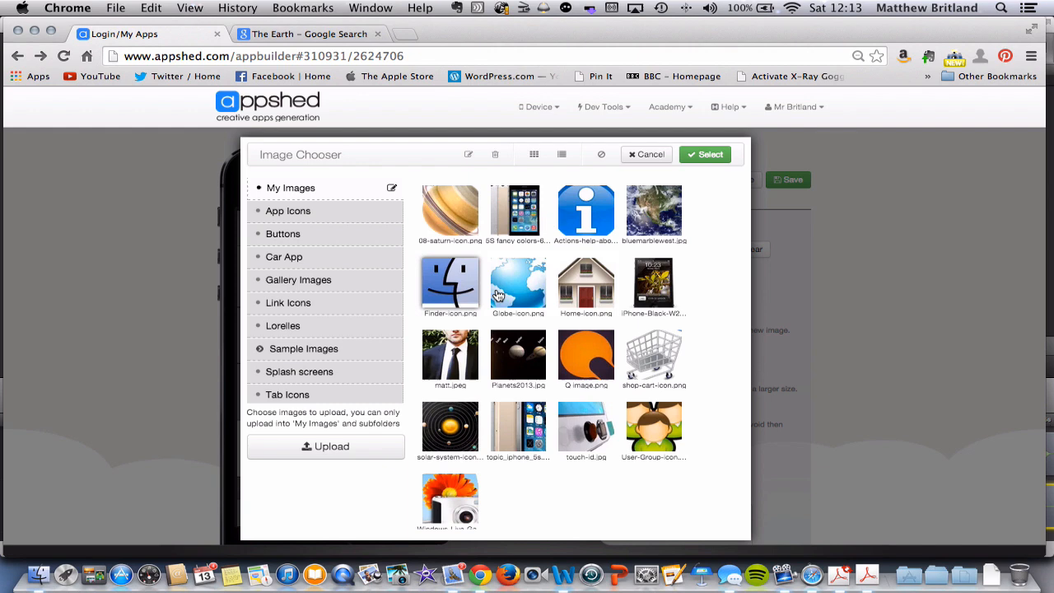
click(586, 358)
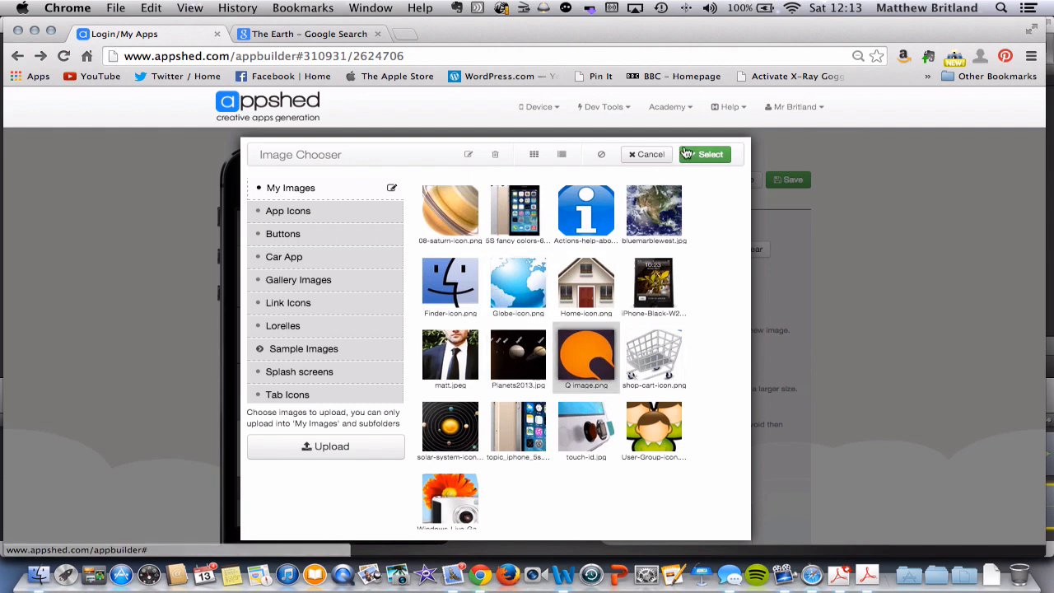
click(704, 154)
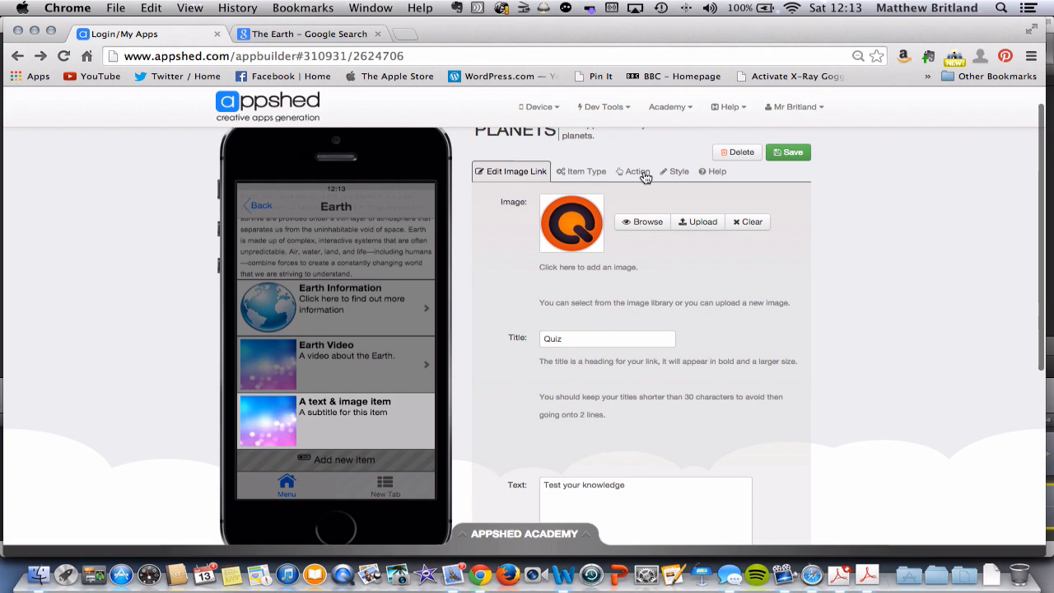
click(637, 171)
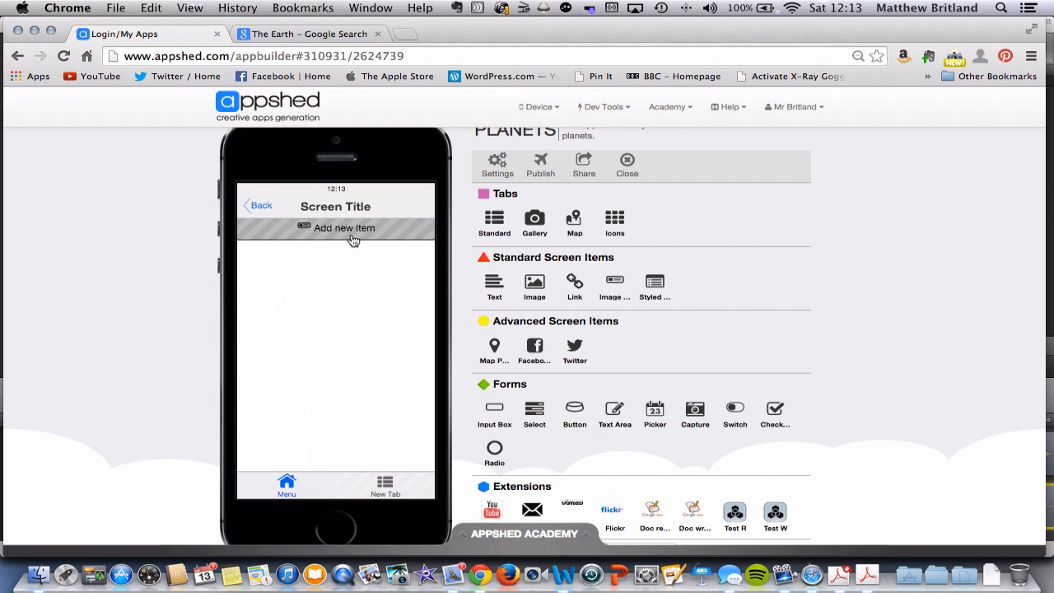
mouse_move(299, 324)
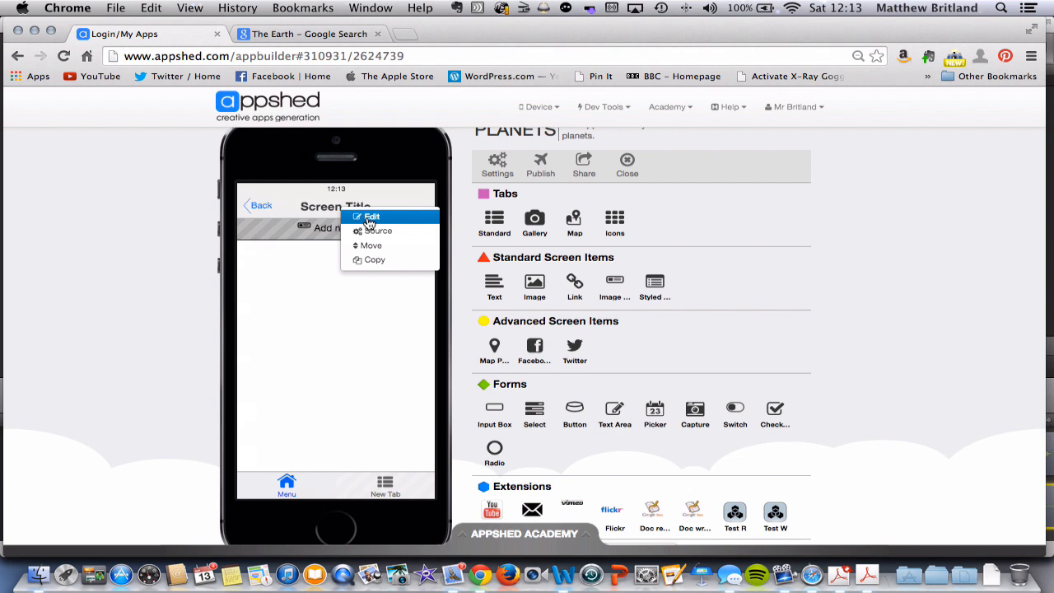
Change the linked screen's header to 'Earth Quiz'
click(372, 216)
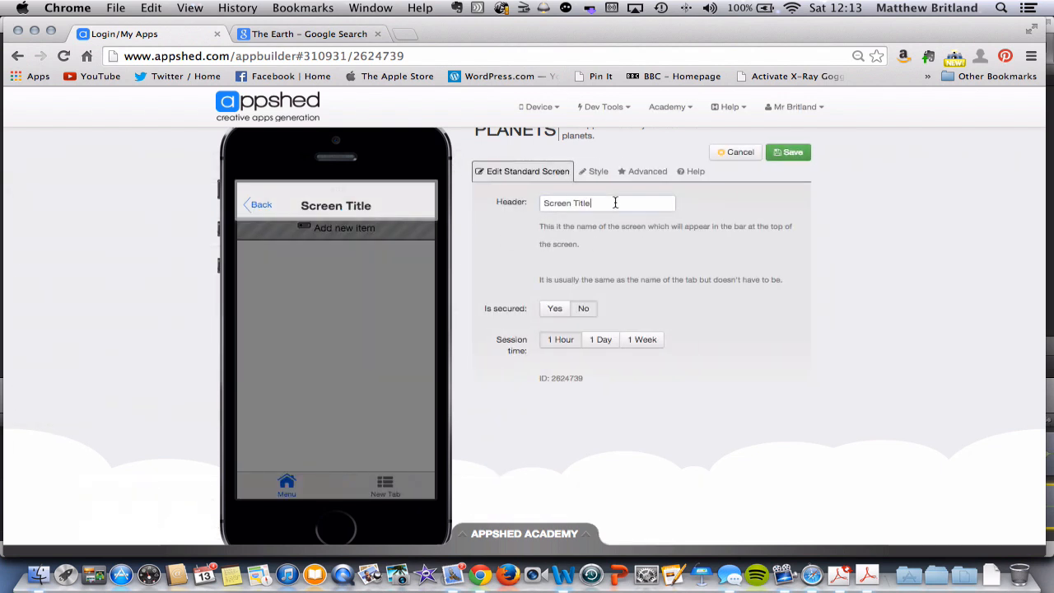
text(Earth)
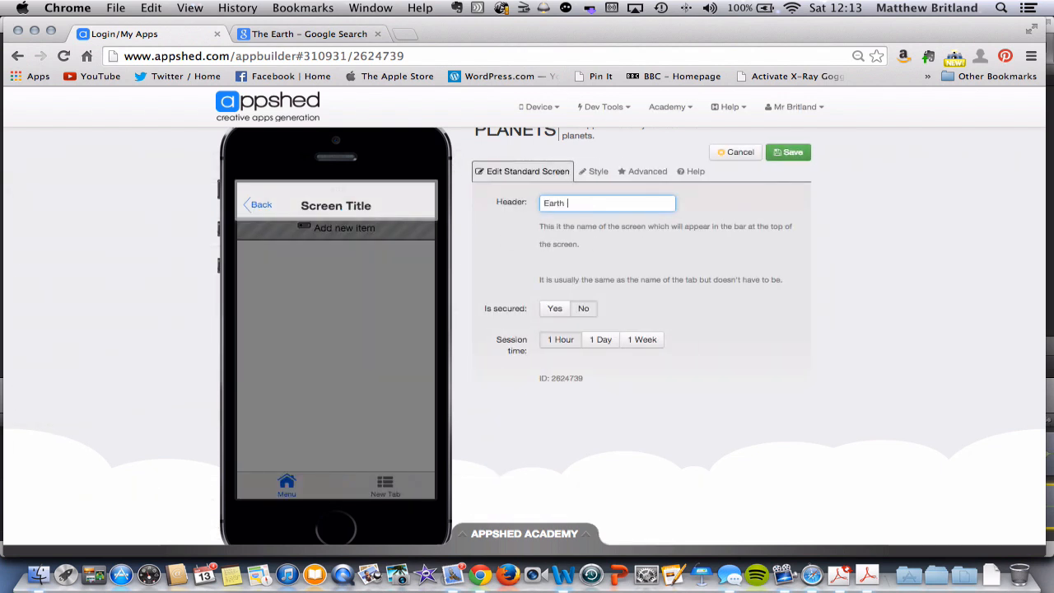
text(Quiz)
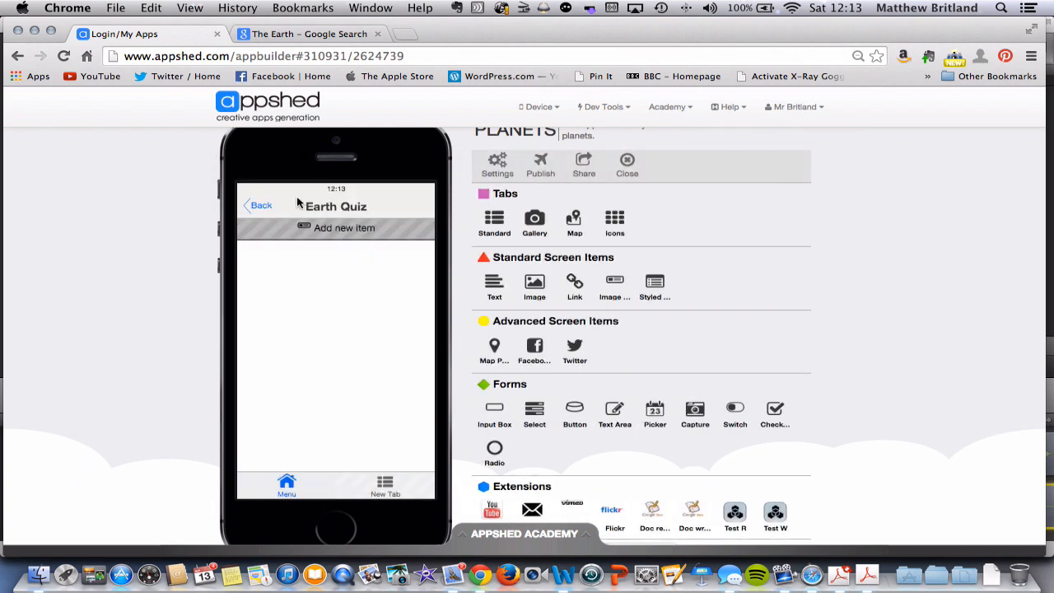
mouse_move(462, 233)
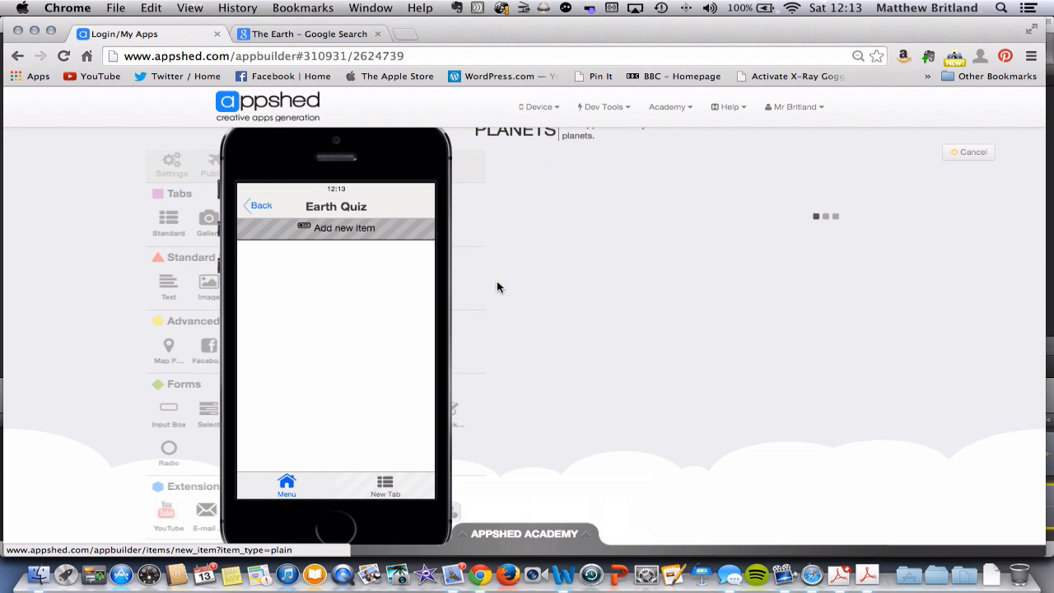
Add a text item reading 'What is another name for Earth?' to the quiz screen
click(344, 228)
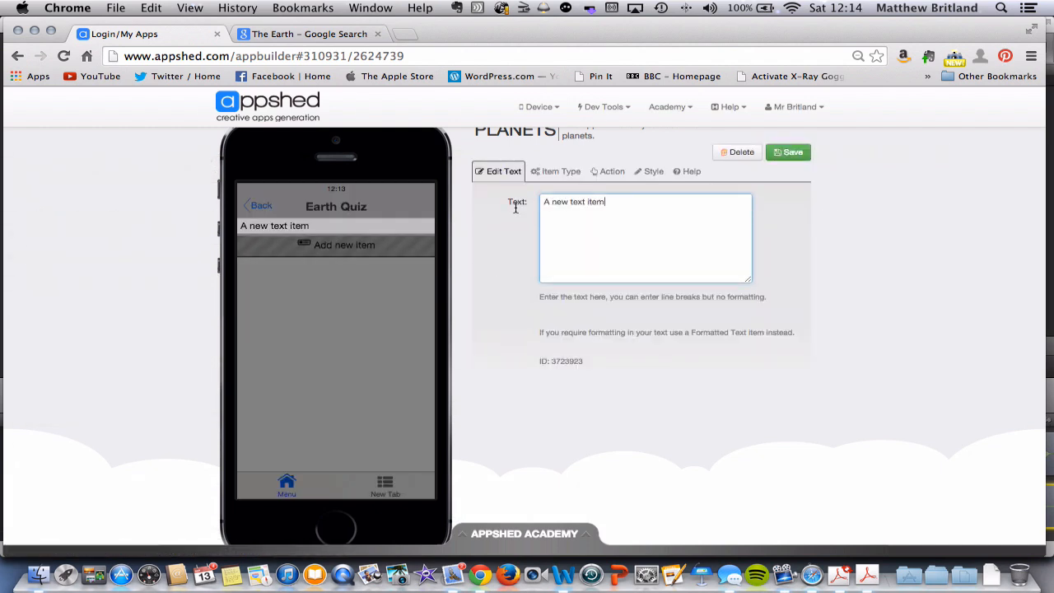
text(W)
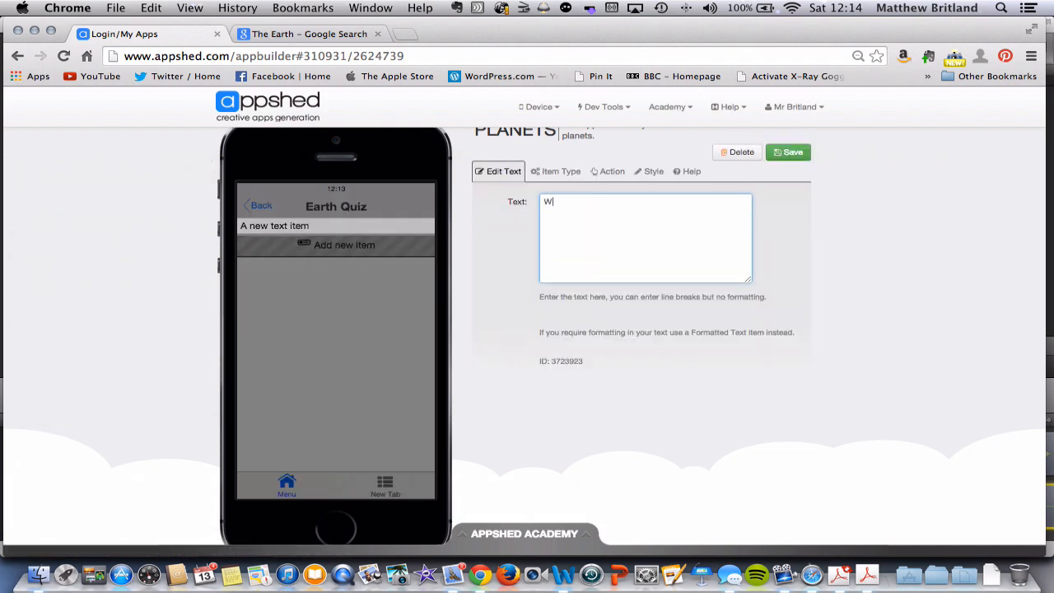
text(hat is another name)
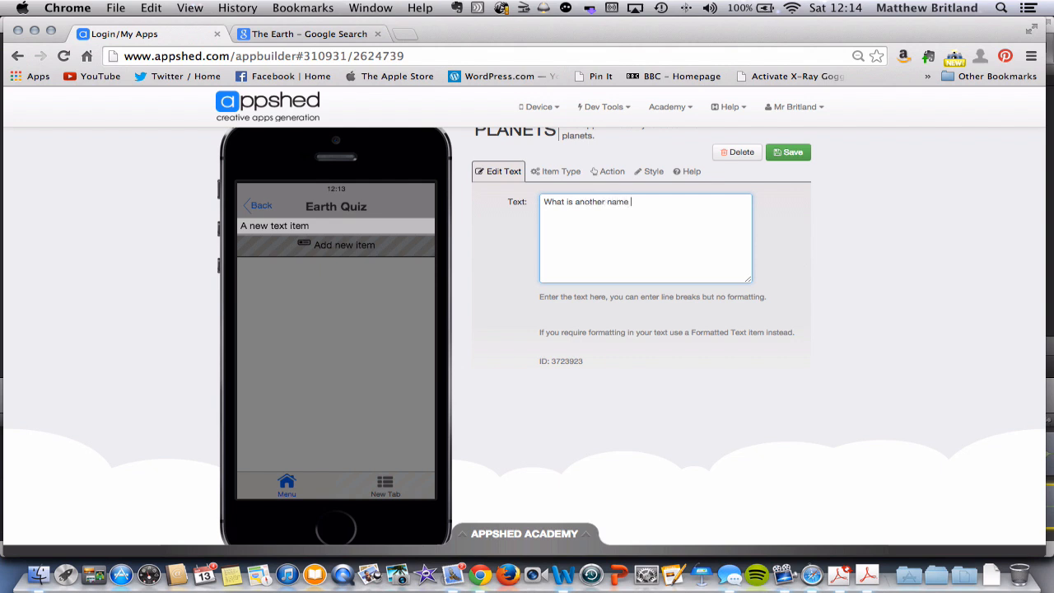
text(for Earth)
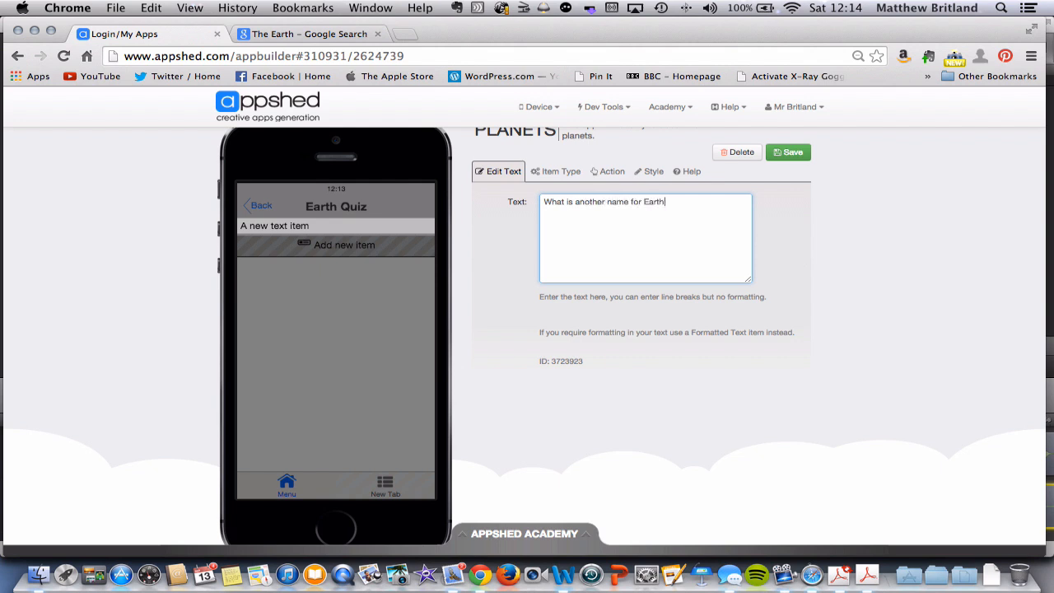
text(?)
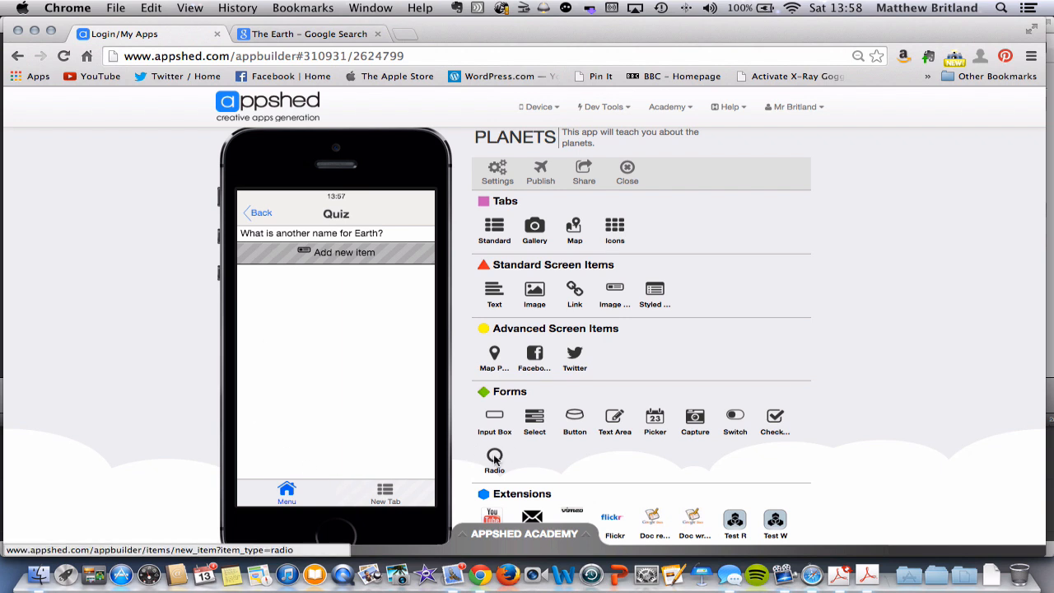
Add and save a radio answer 'That round thing' with name earthname and matching value
click(494, 459)
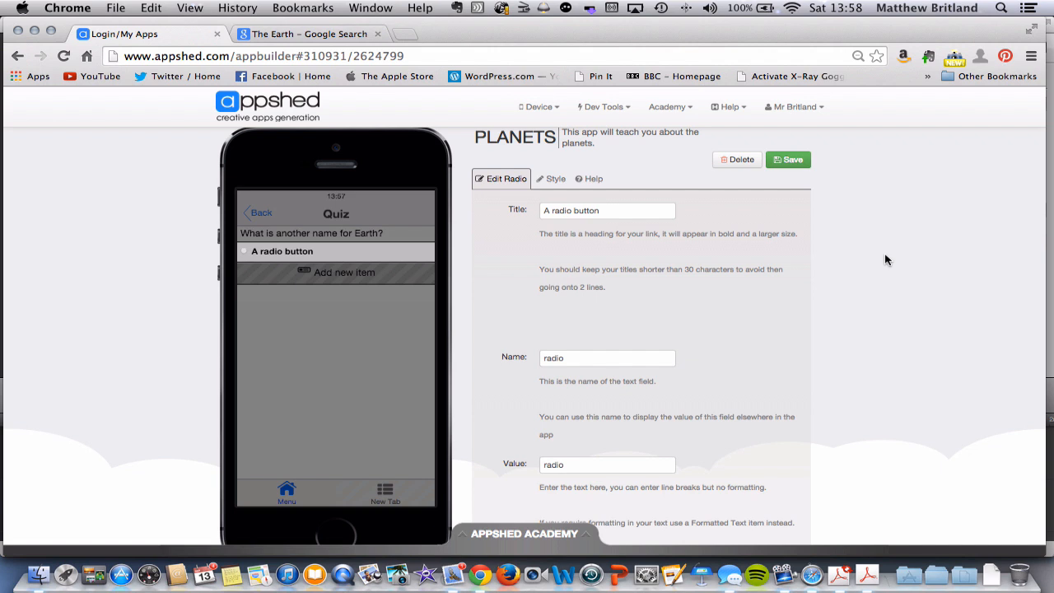
click(607, 210)
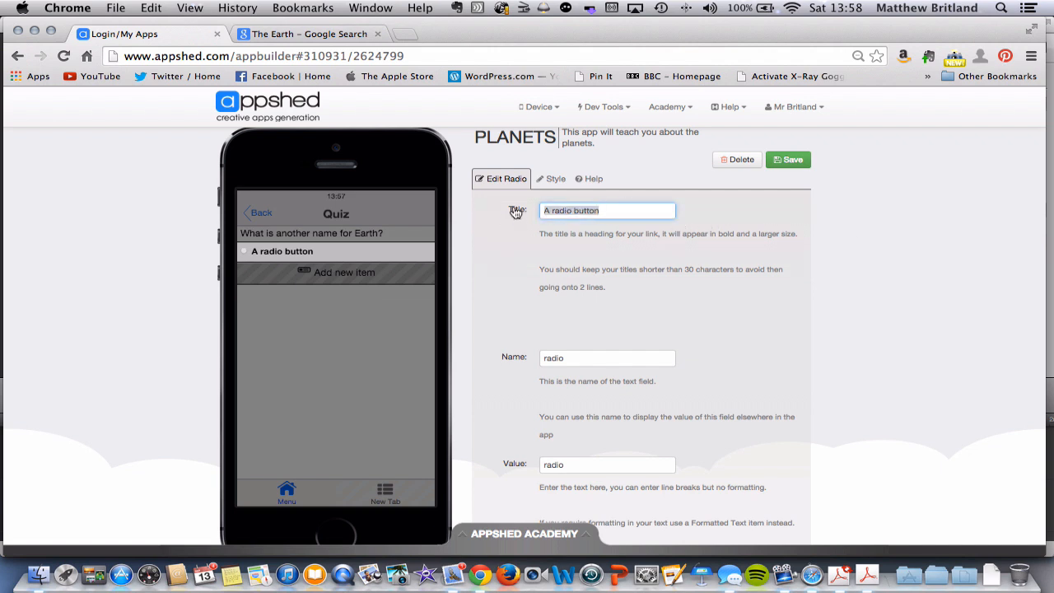
text(That round th)
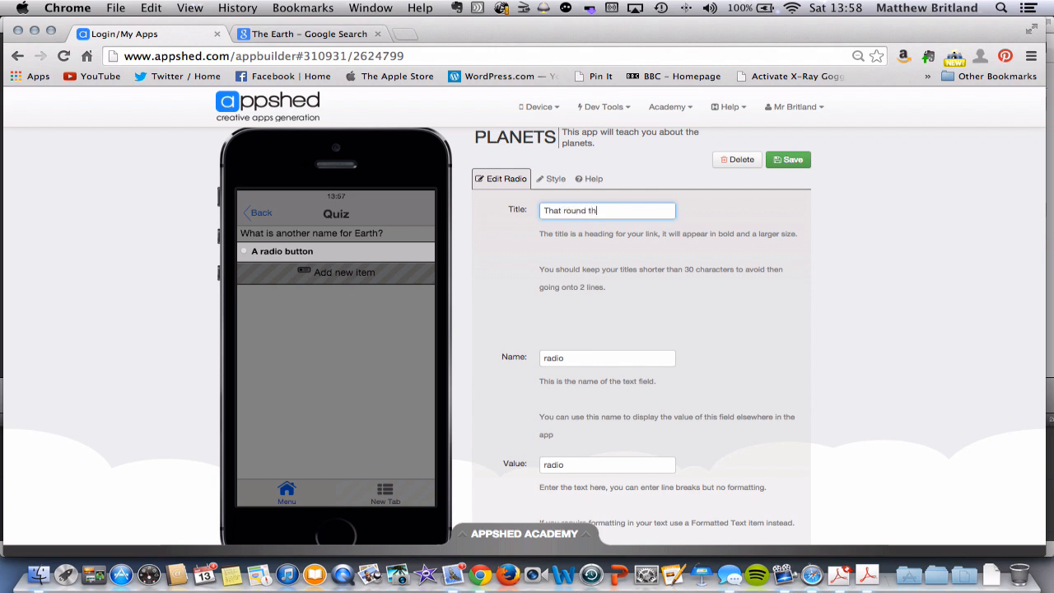
text(ing)
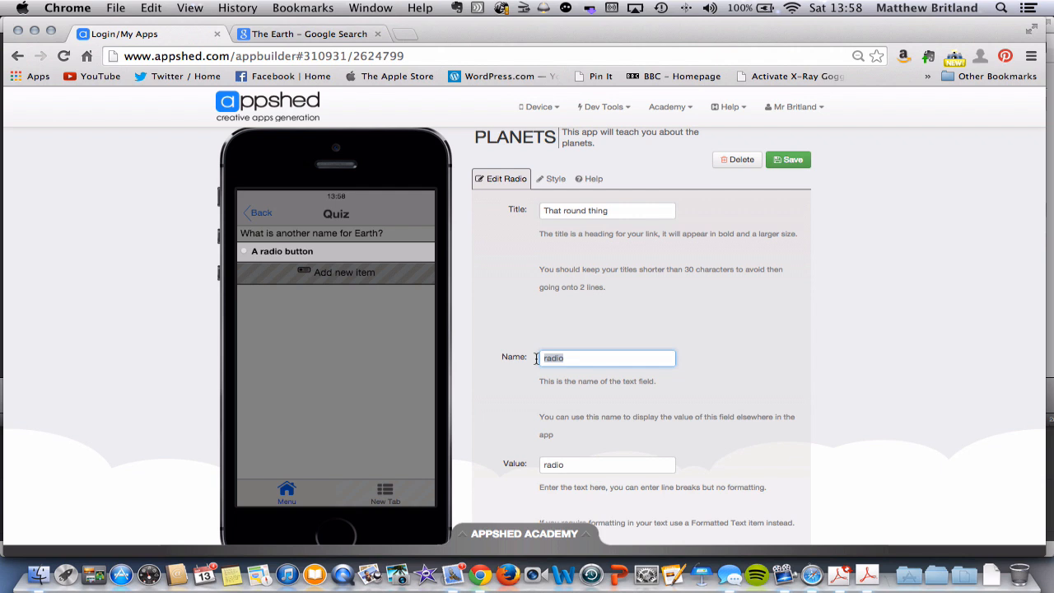
mouse_move(308, 251)
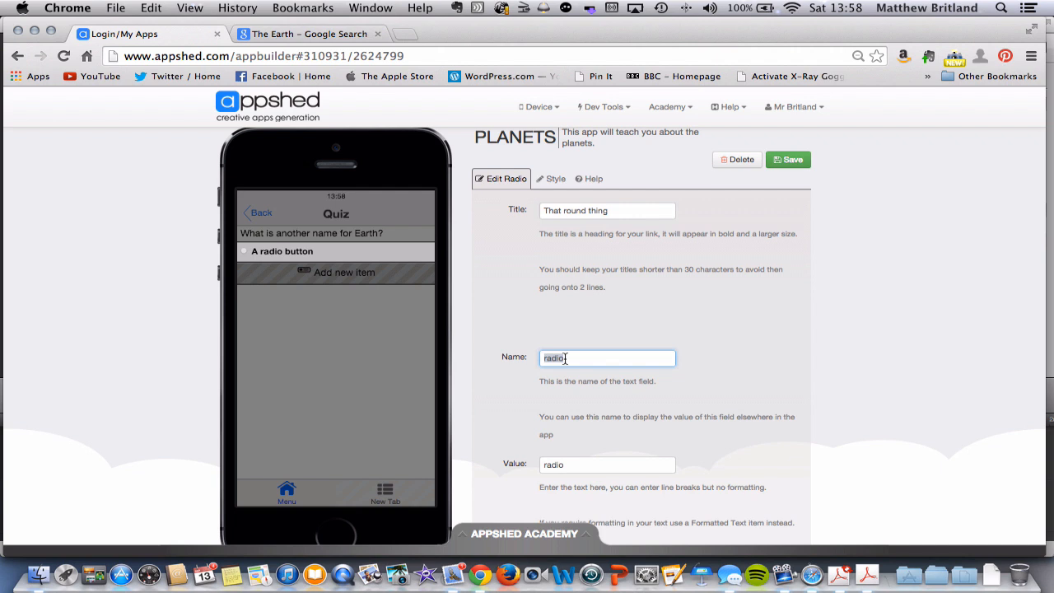
text(earthname)
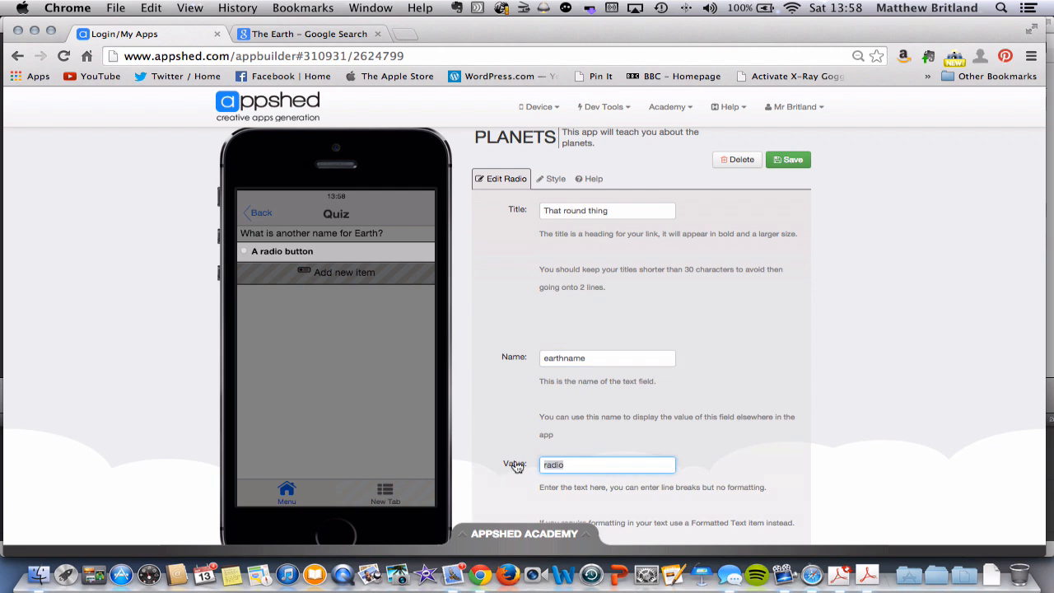
text(That round t)
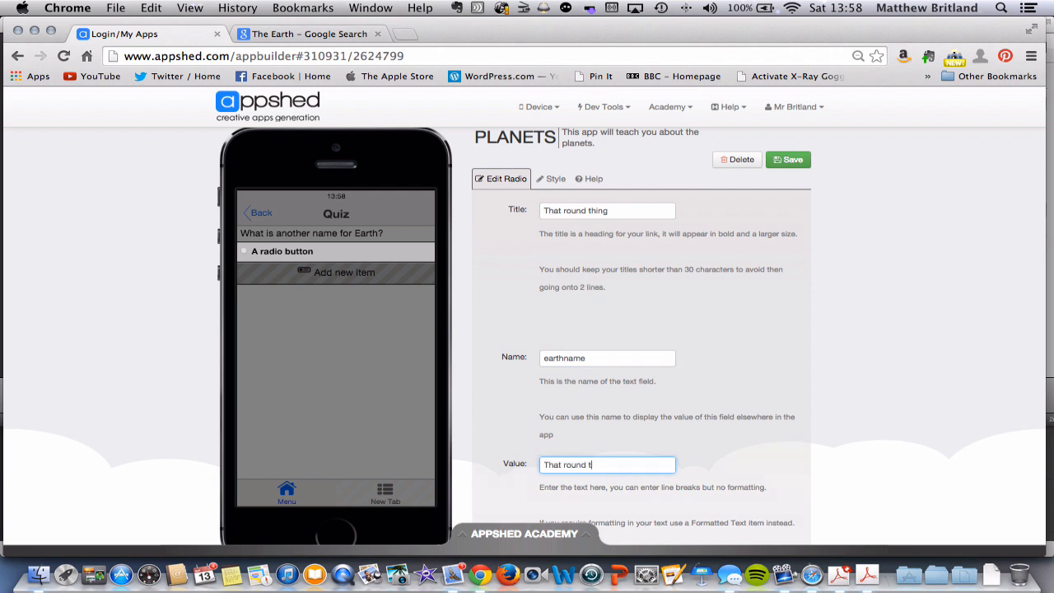
scroll(down, 3)
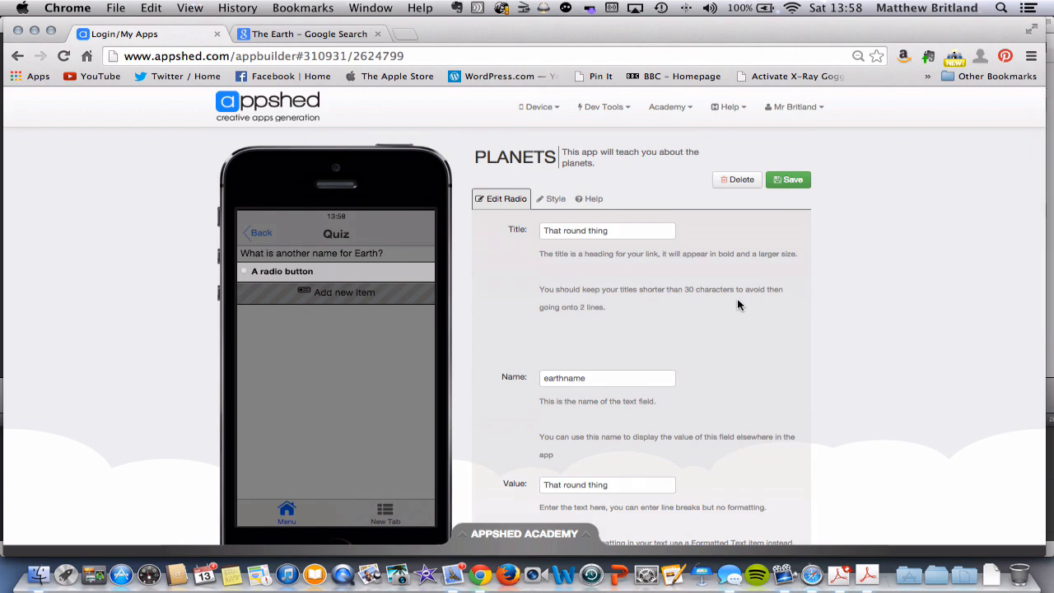
scroll(down, 3)
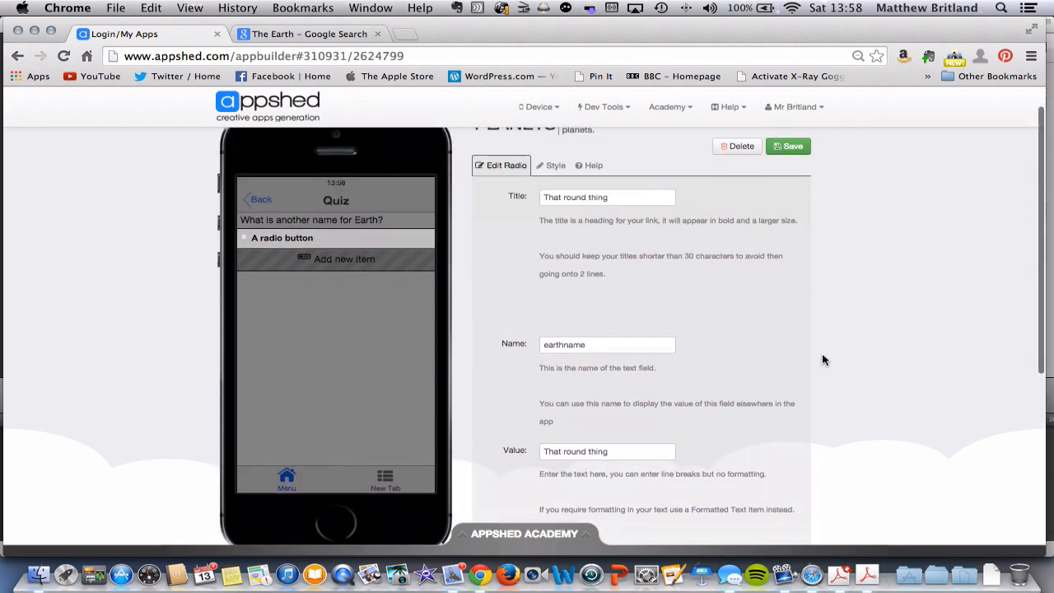
scroll(down, 3)
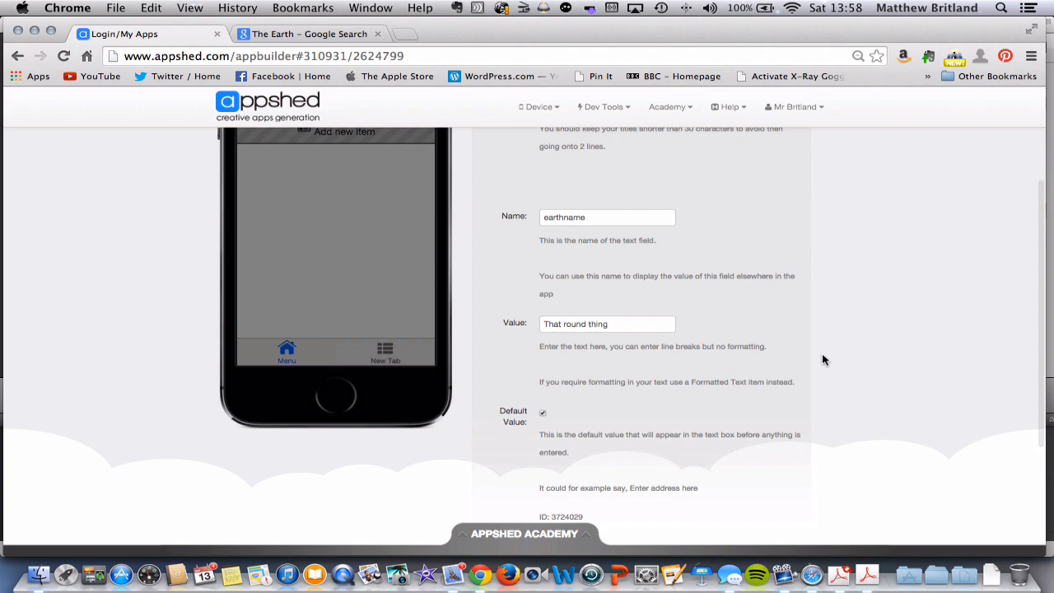
click(788, 180)
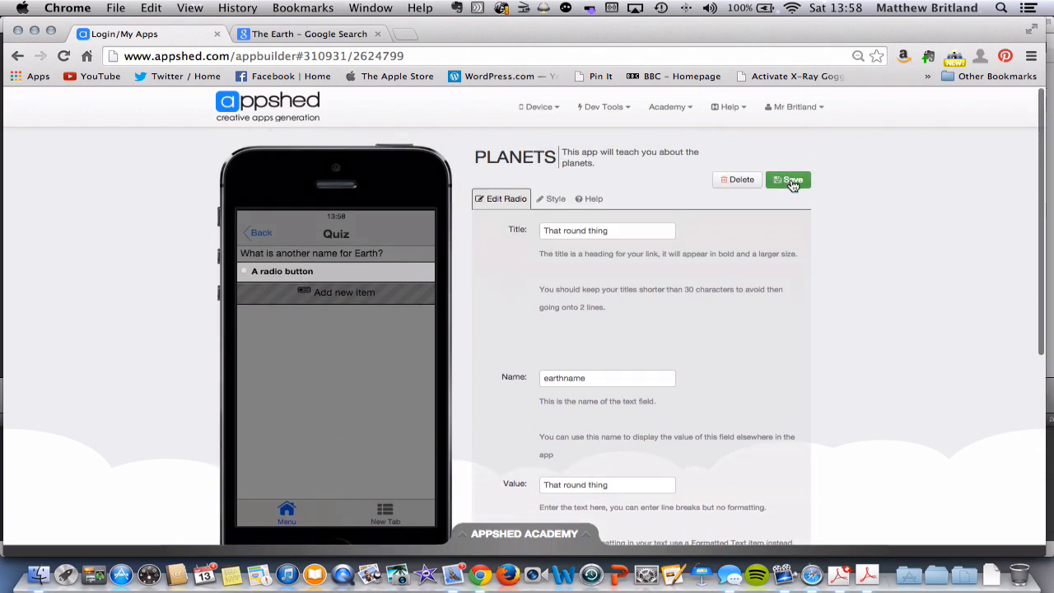
click(788, 180)
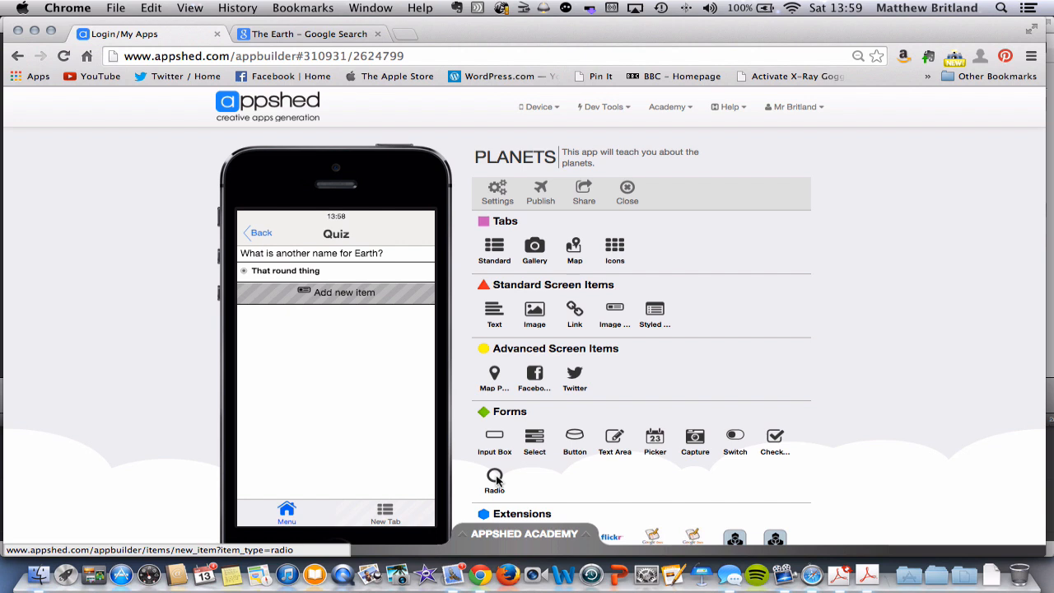
Add and save a radio answer 'Terra' with name earthname and value Terra
click(495, 477)
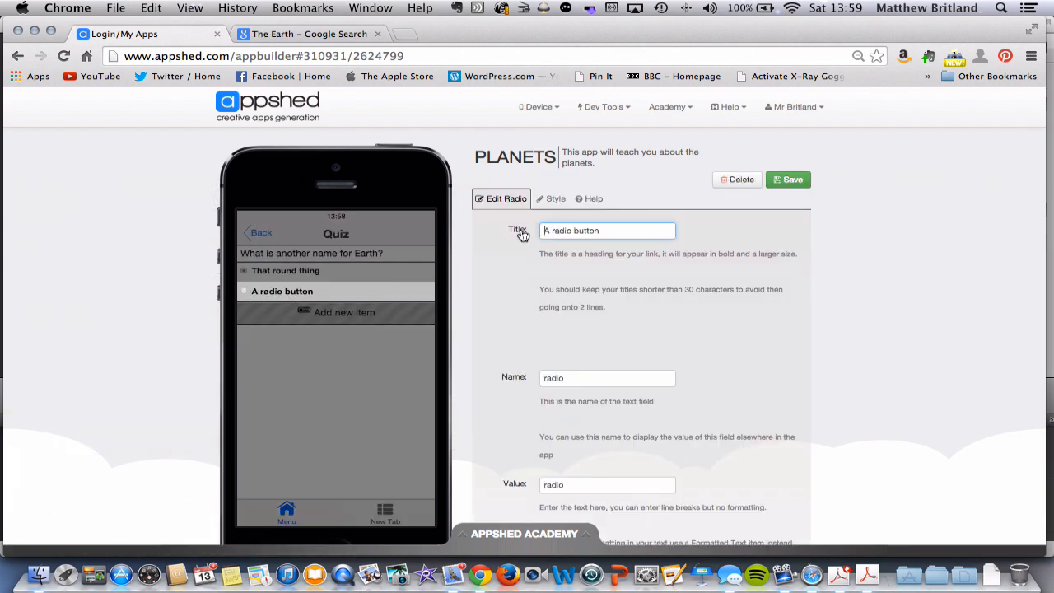
text(T)
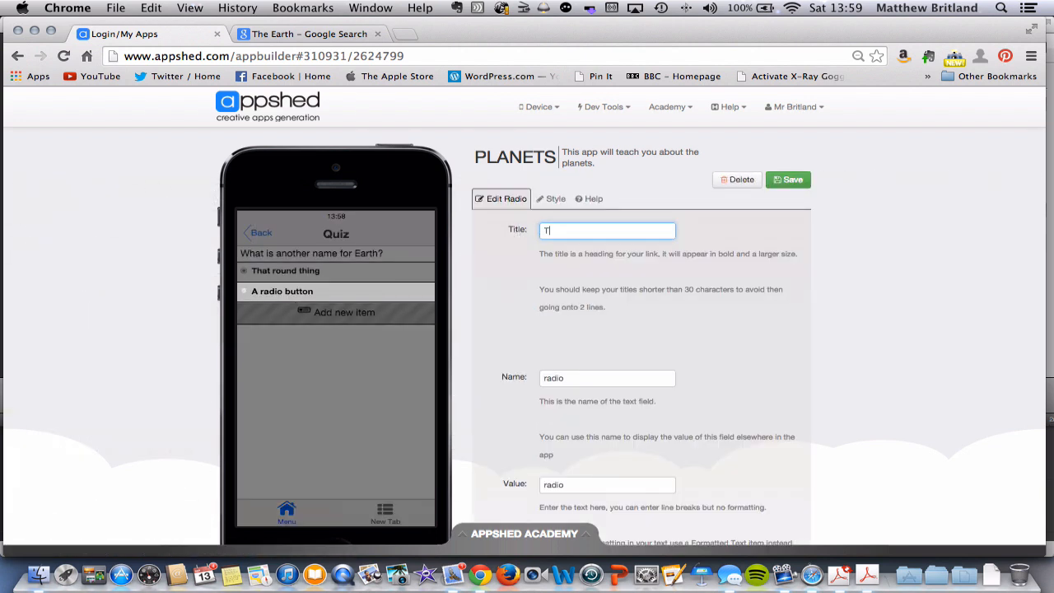
text(erra)
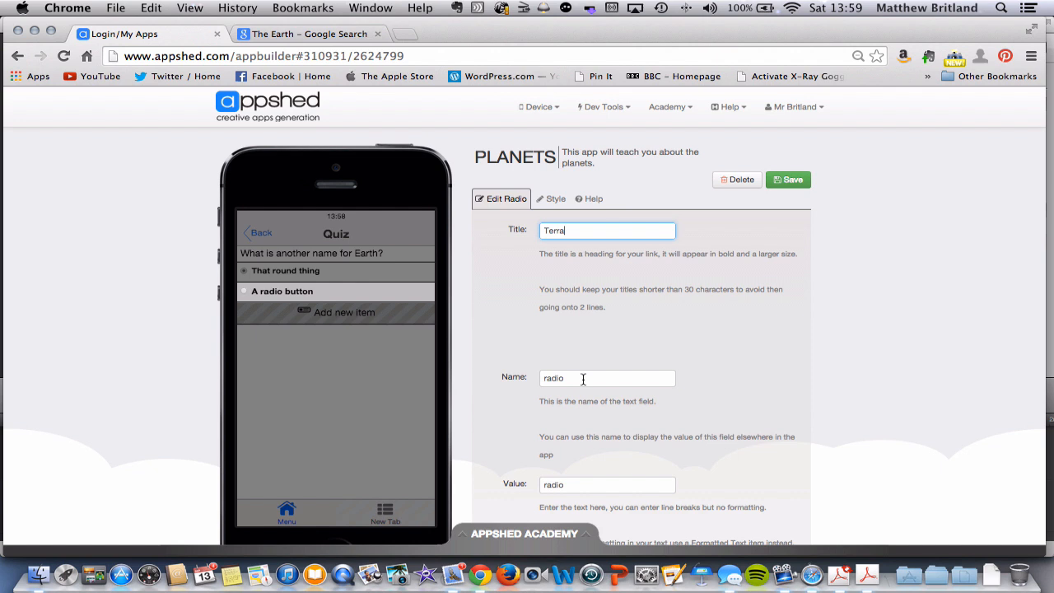
double_click(554, 378)
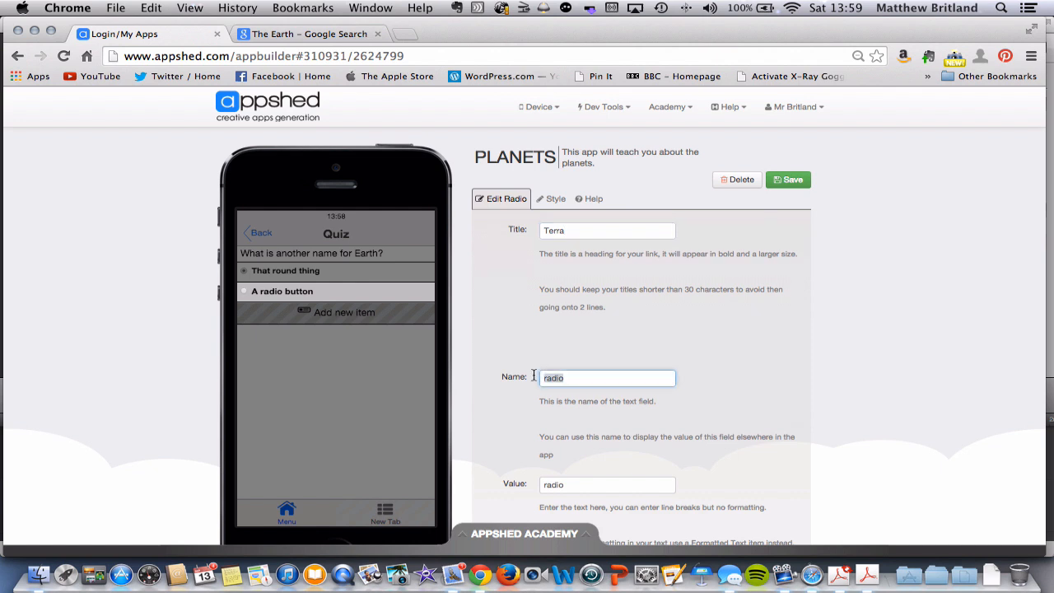
text(earthname)
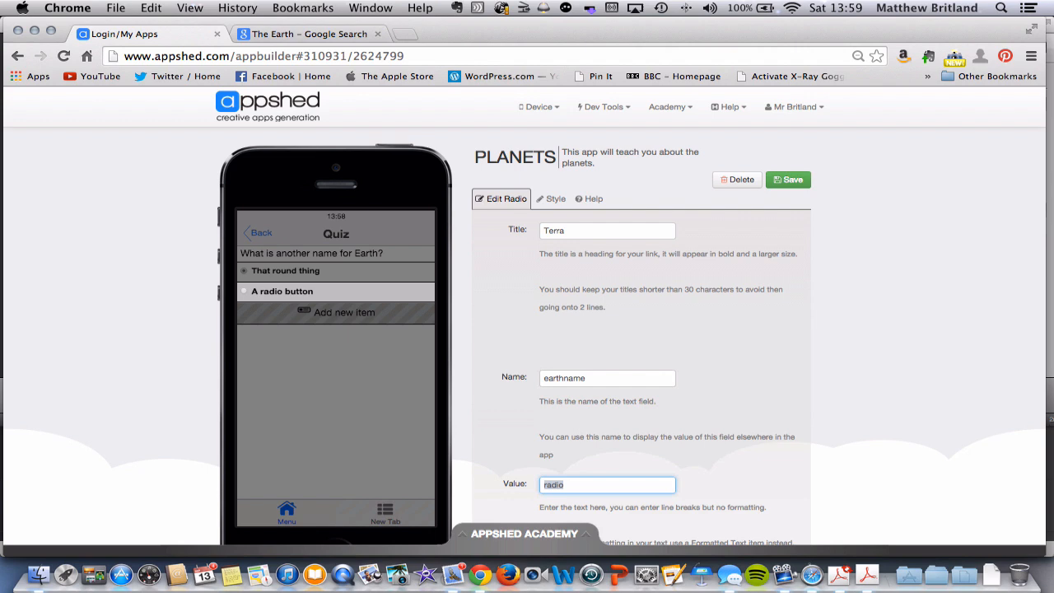
text(Terra)
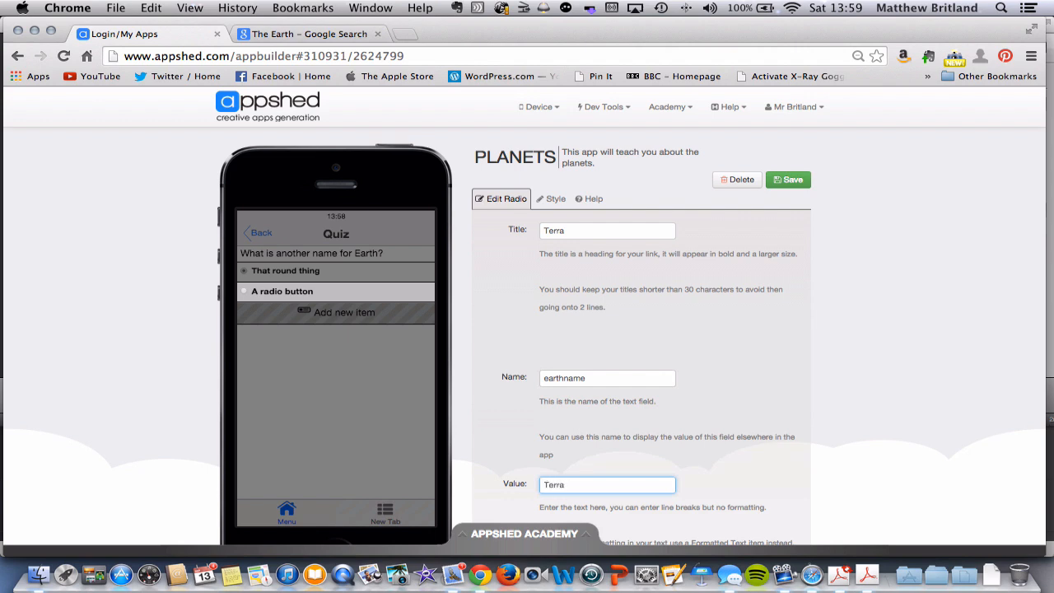
scroll(down, 3)
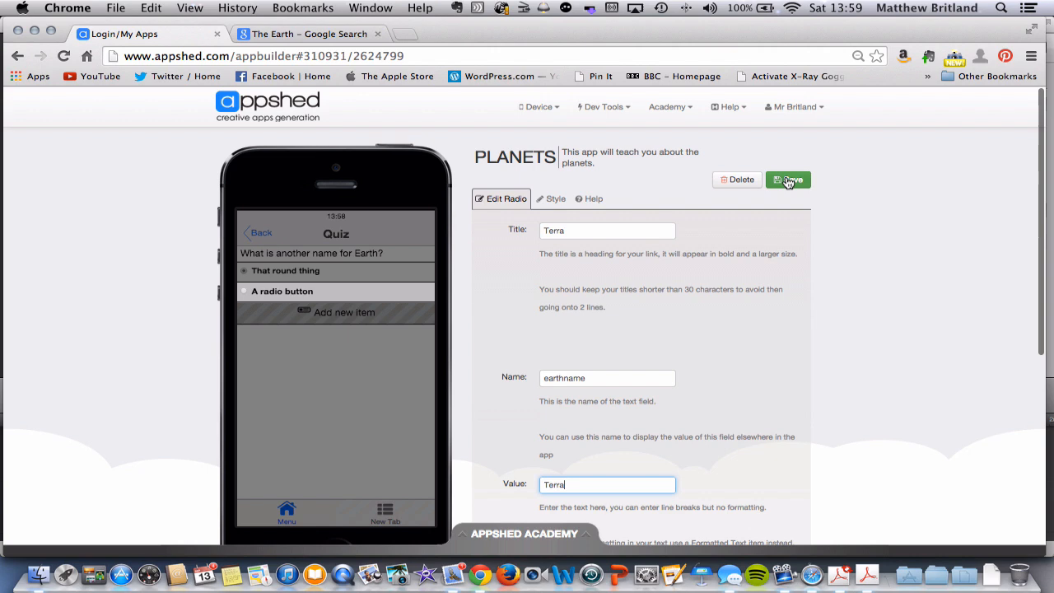
click(788, 180)
text(The Globe)
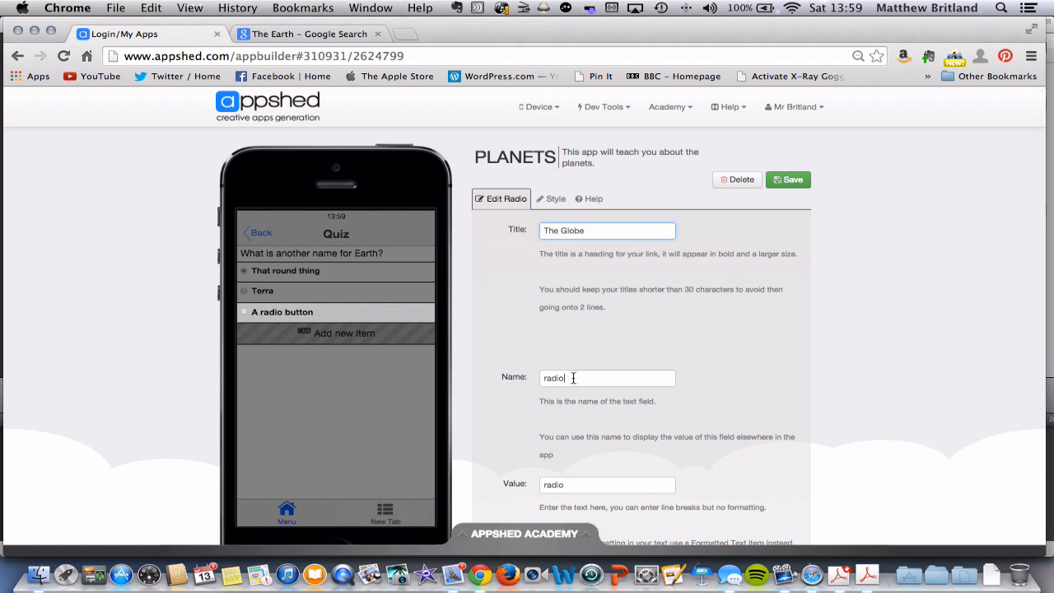
Give the third radio answer the name earthname and value 'The Globe'
double_click(553, 378)
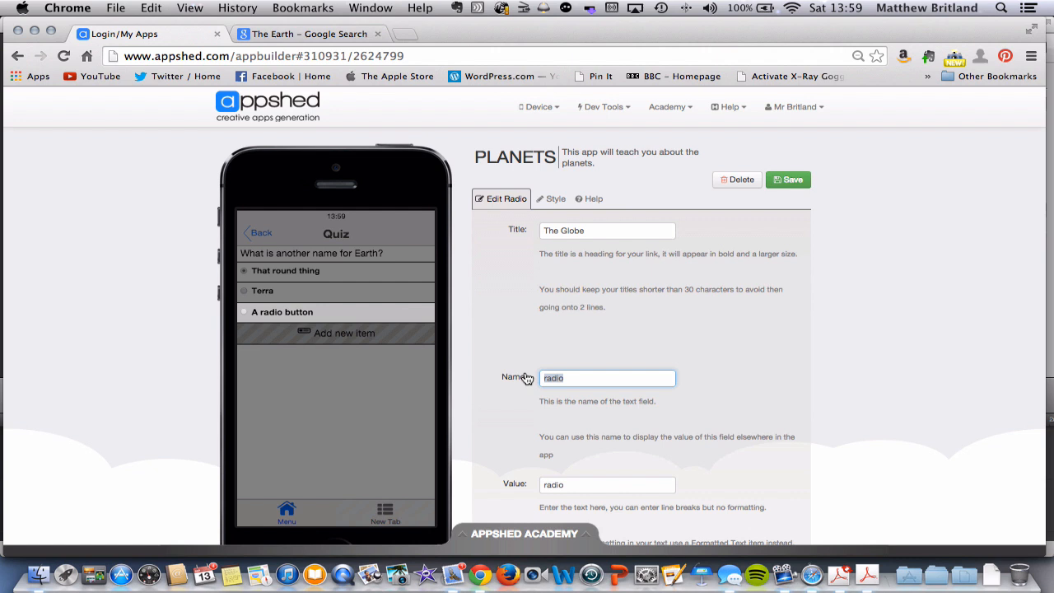
text(earthname)
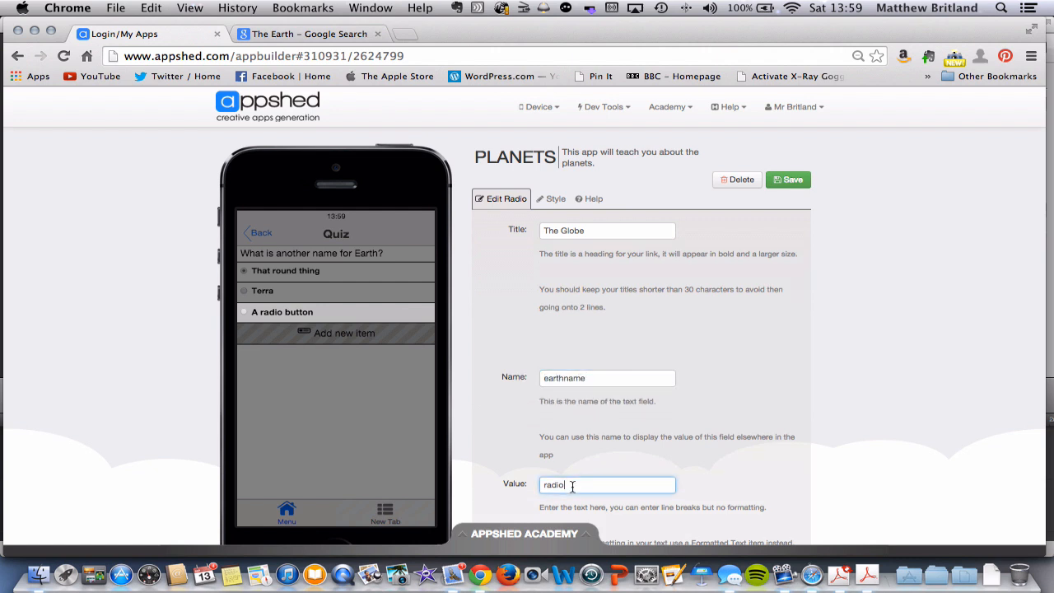
text(The Gl)
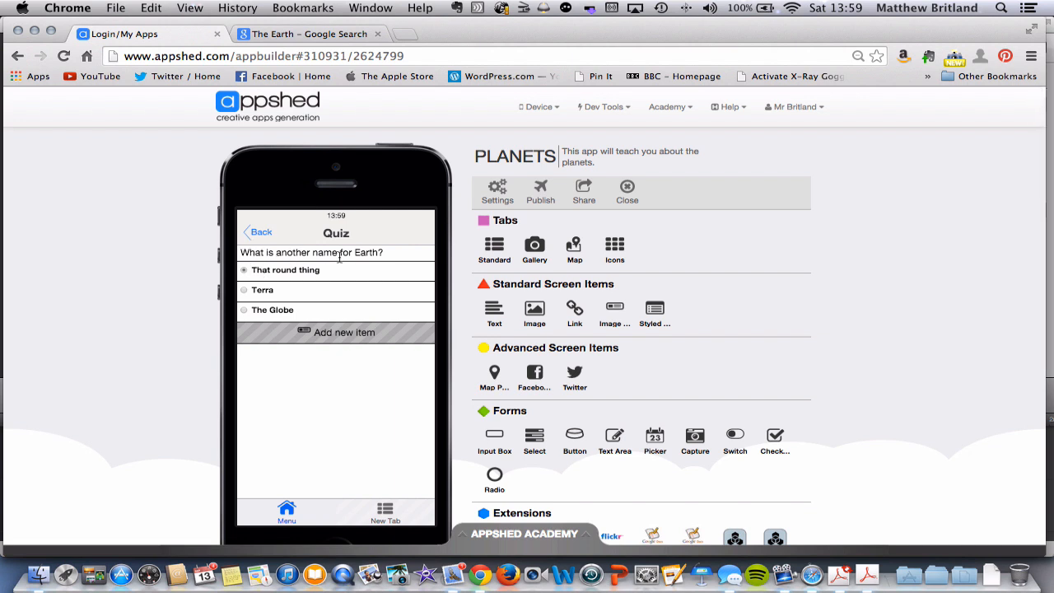
mouse_move(271, 288)
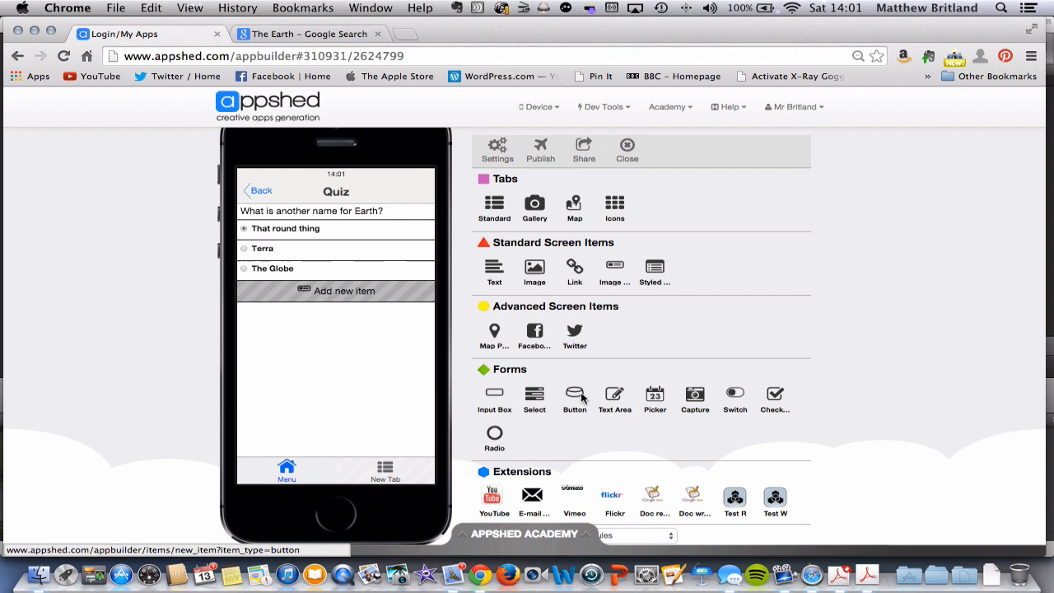
Add a button labelled 'Submit Answer' below the three radio answers
click(574, 399)
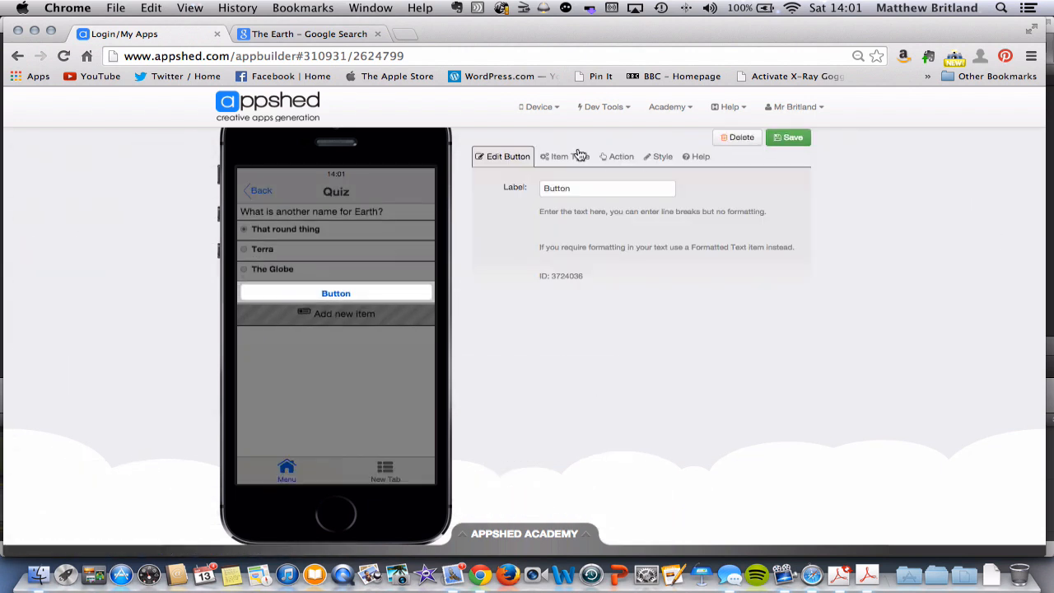
click(607, 187)
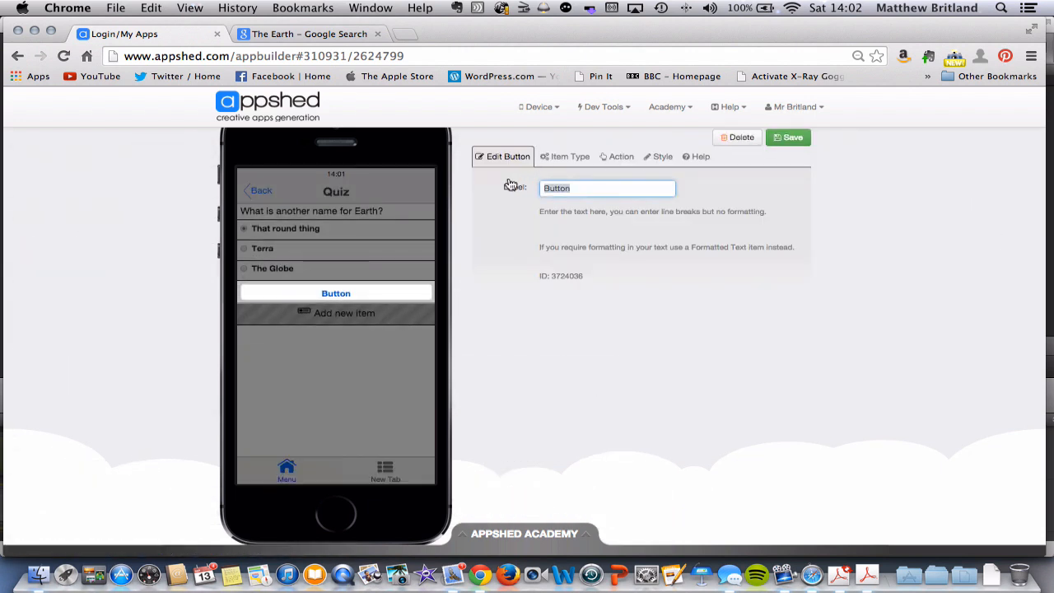
text(Submit Abs)
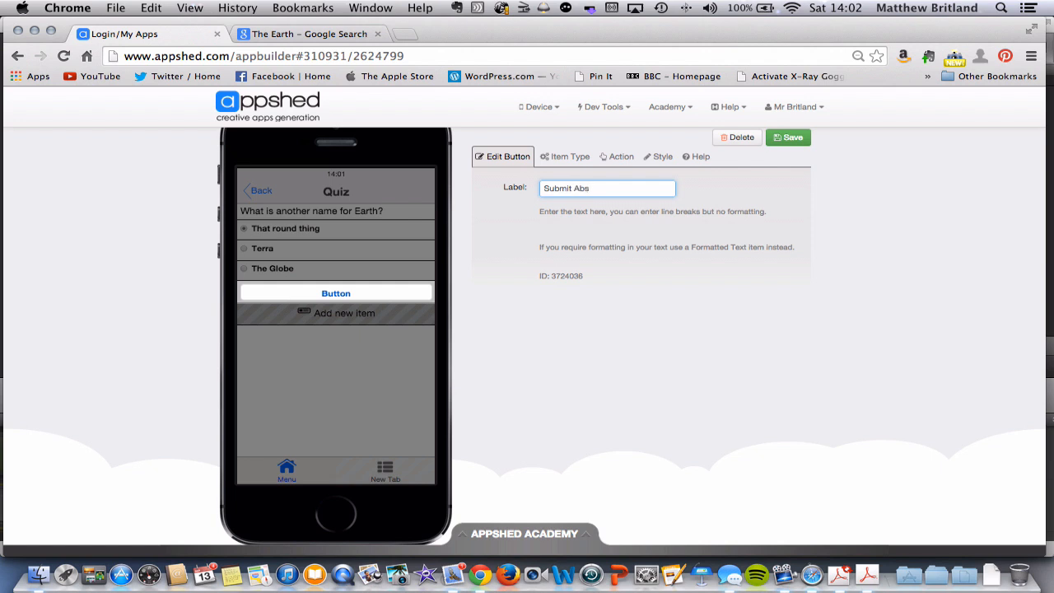
key(BackSpace)
text(nswer)
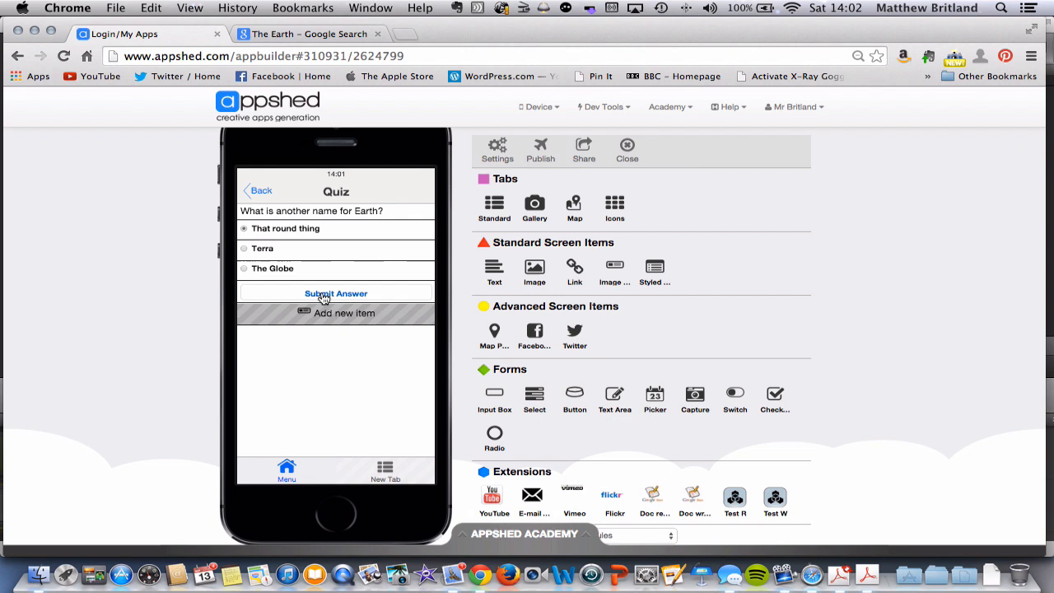
mouse_move(391, 299)
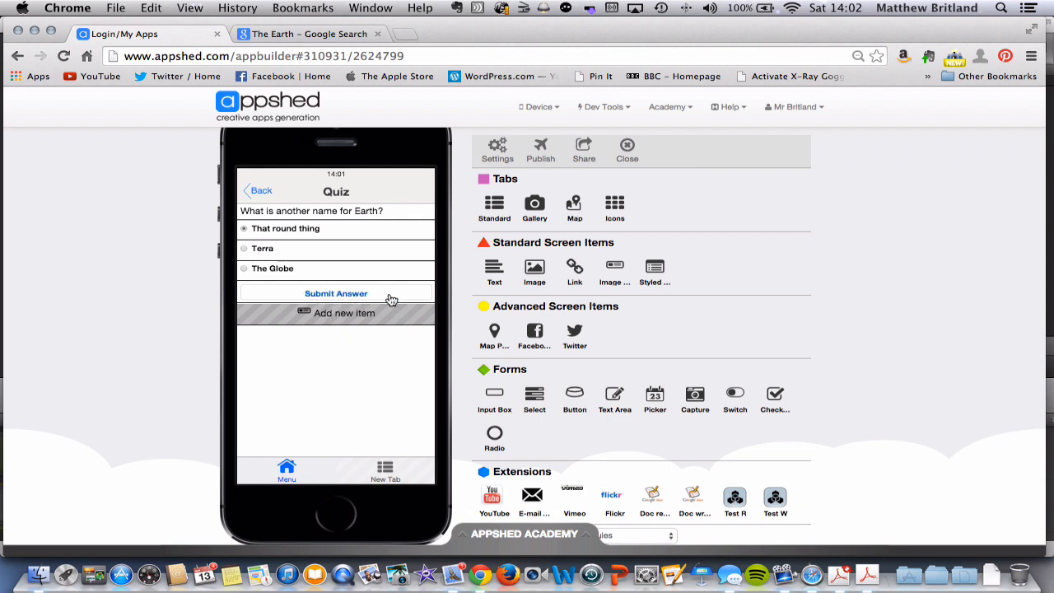